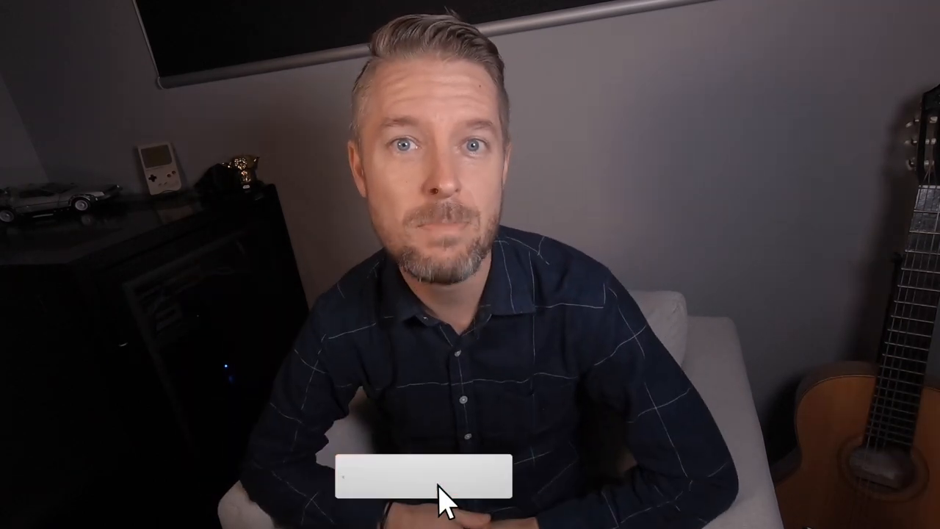
Step: Subscribe to the channel so the overlay reads SUBSCRIBED with the notification bell shown
{"action": "left_click", "coordinate": [419, 482]}
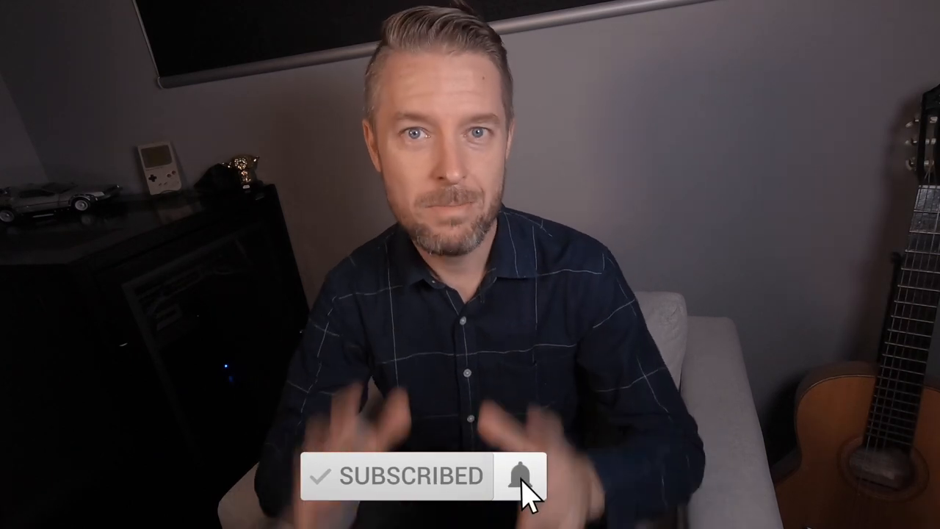